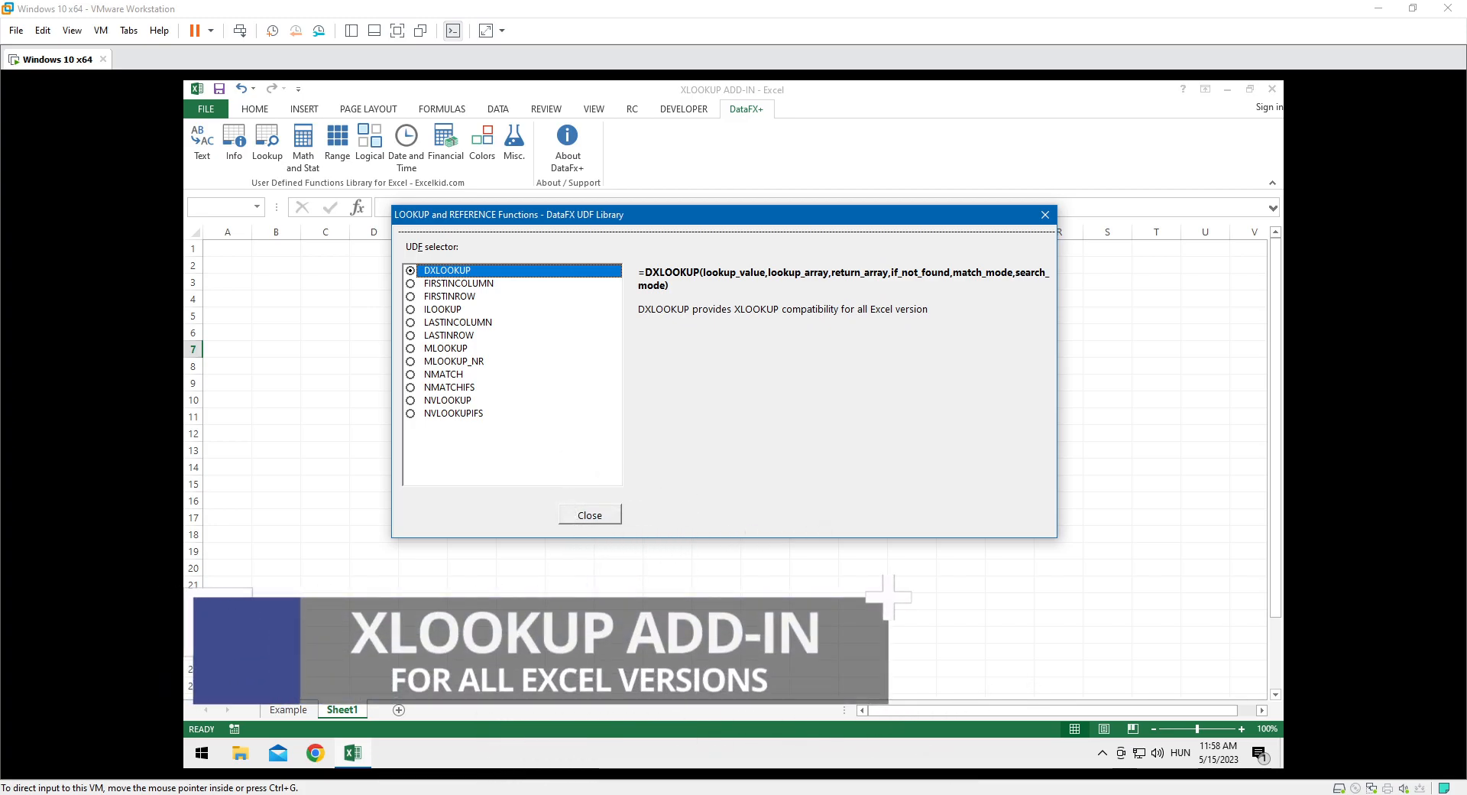
Step: Close the LOOKUP and REFERENCE Functions dialog to return to the blank Sheet1
{"action": "left_click", "coordinate": [590, 515]}
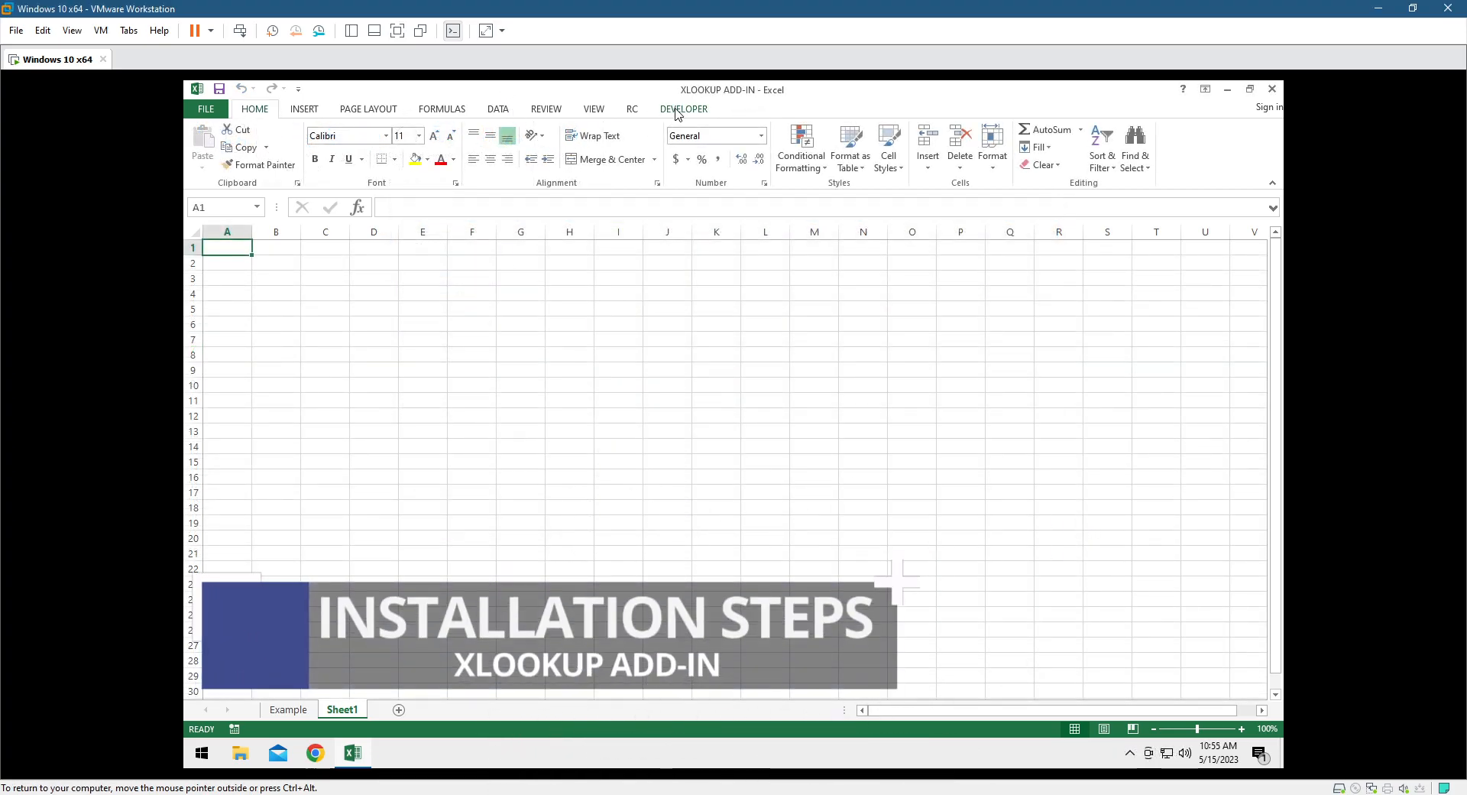
Step: Install the DFX add-in from the XLOOKUP ADD-IN folder and enable DataFX for Excel
{"action": "left_click", "coordinate": [683, 108]}
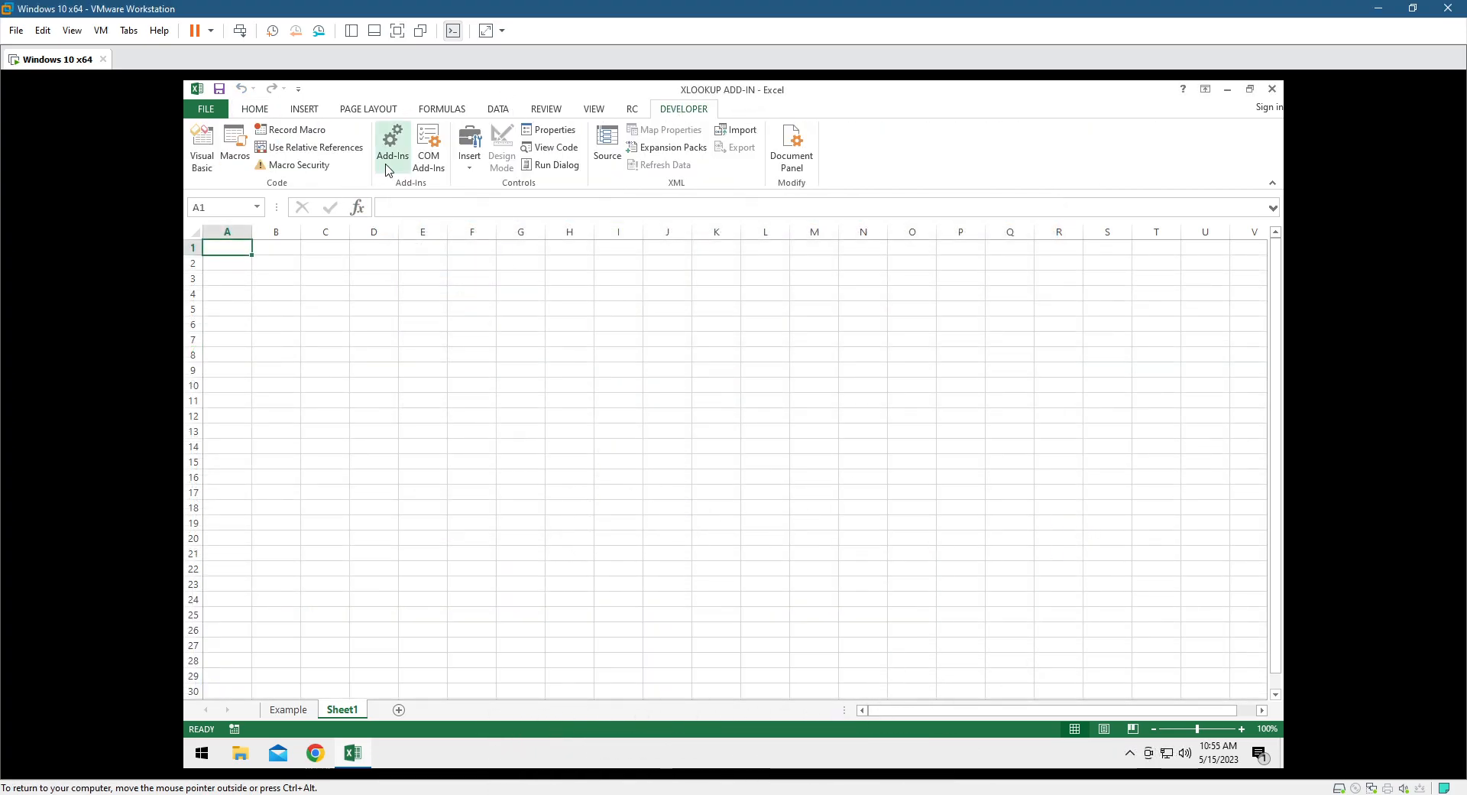
{"action": "left_click", "coordinate": [392, 138]}
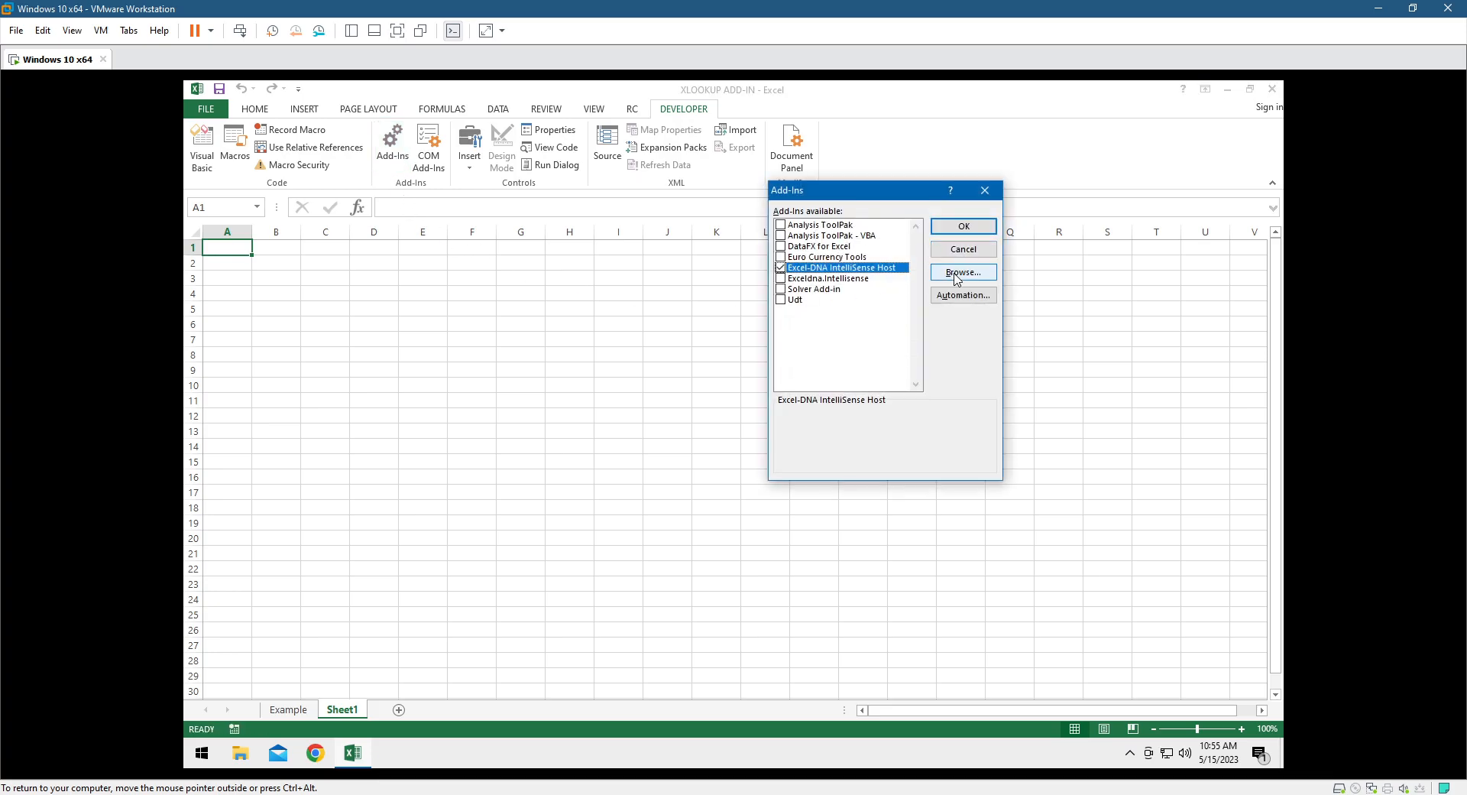
{"action": "left_click", "coordinate": [963, 272]}
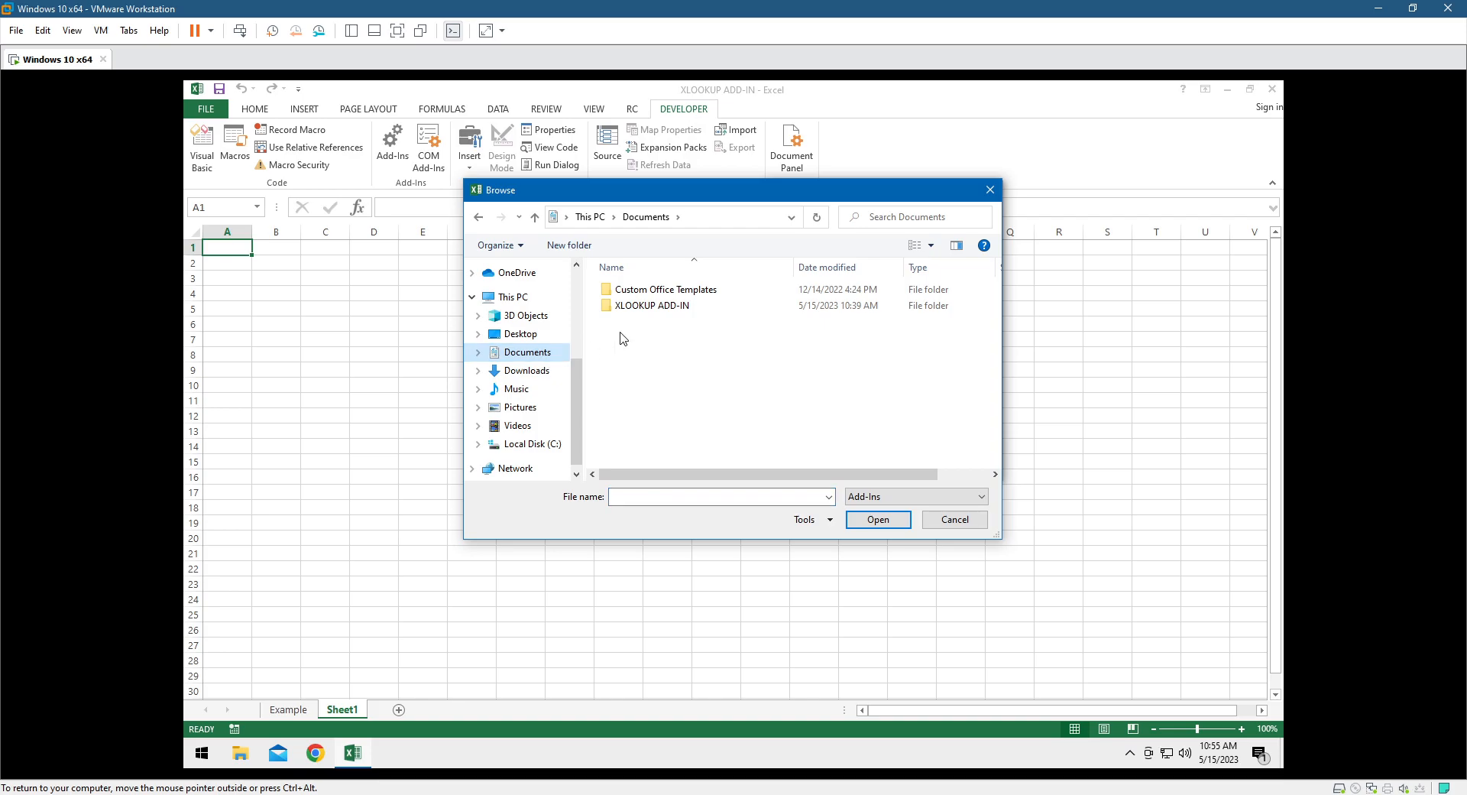
{"action": "double_click", "coordinate": [655, 305]}
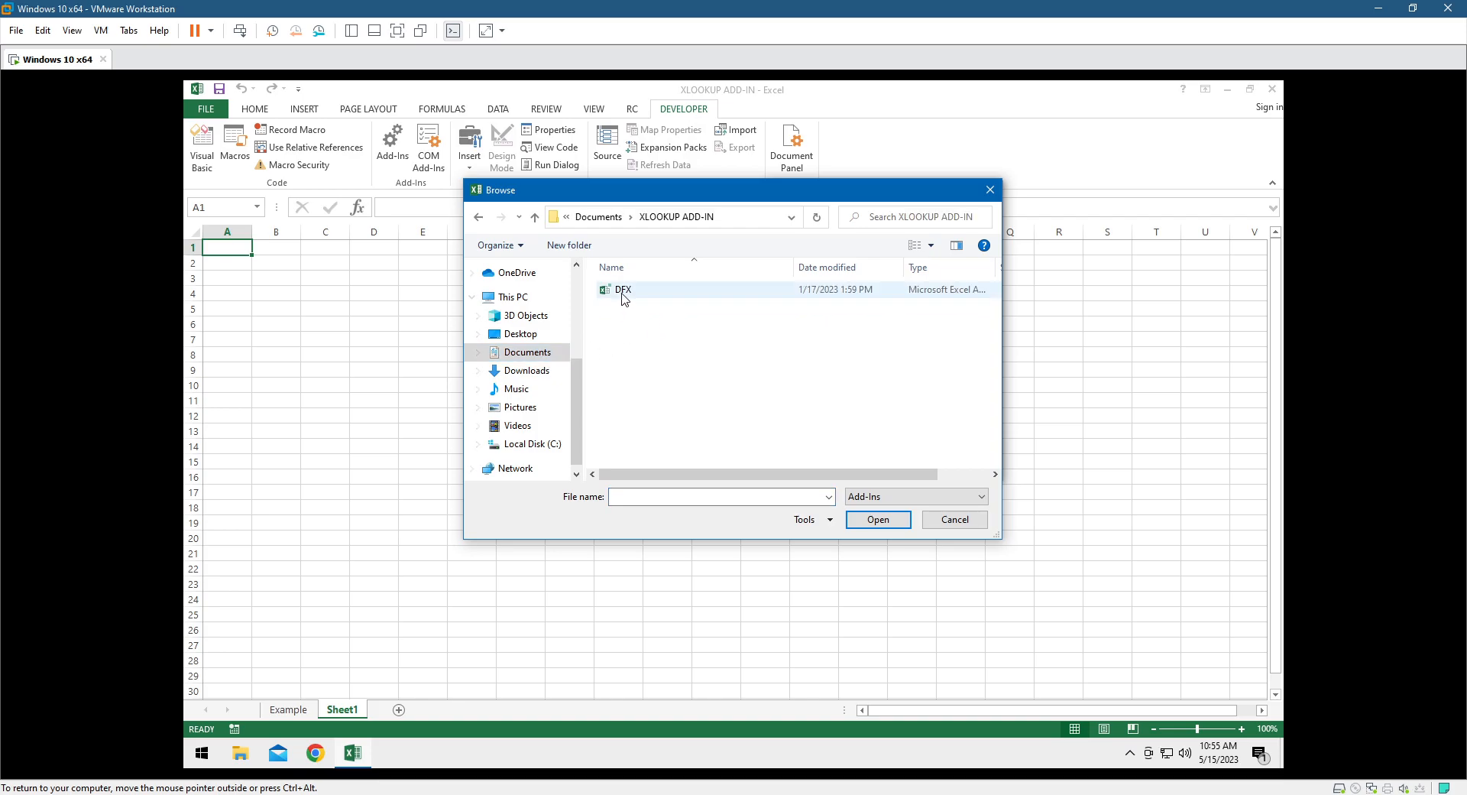
{"action": "left_click", "coordinate": [877, 519]}
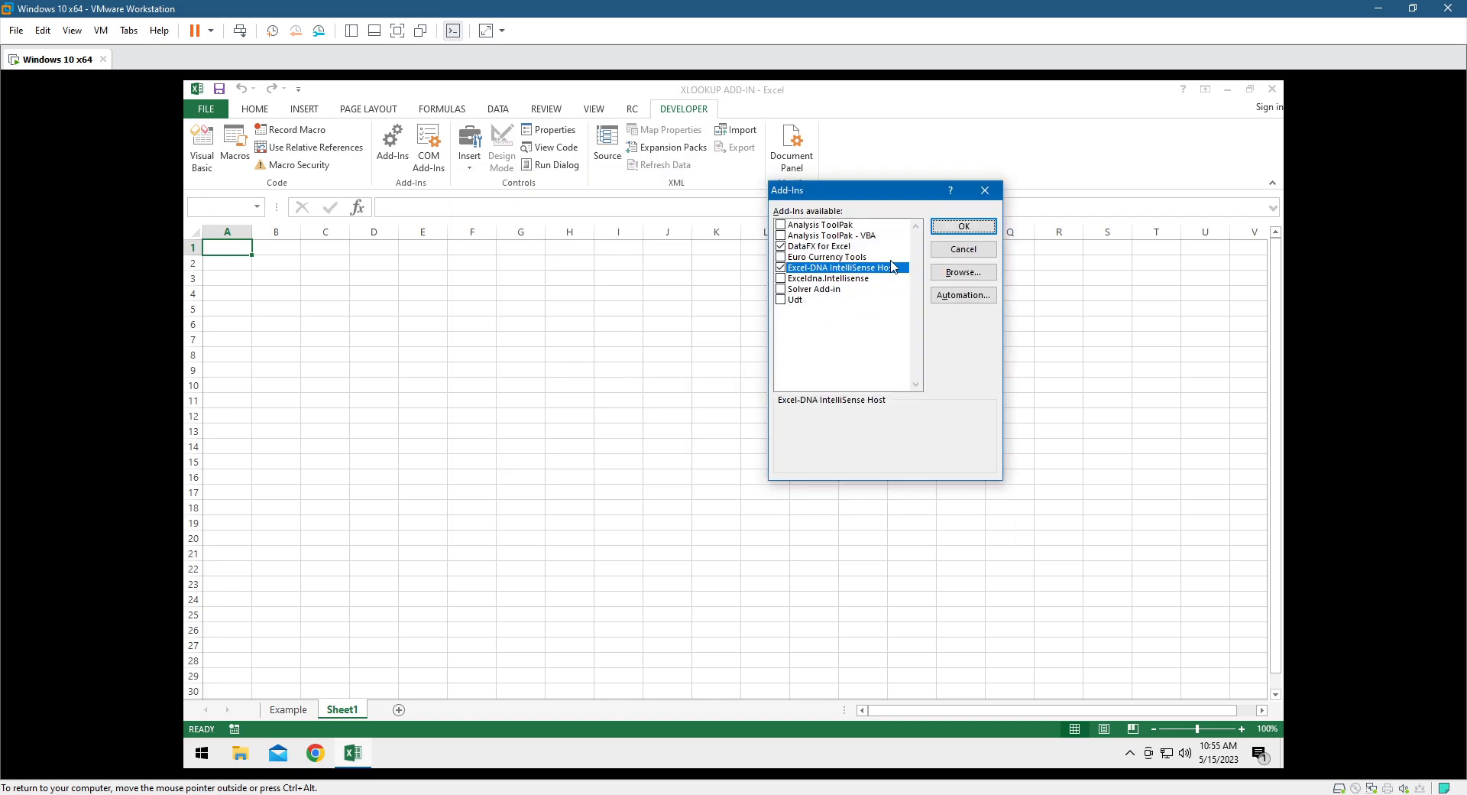
{"action": "left_click", "coordinate": [819, 246]}
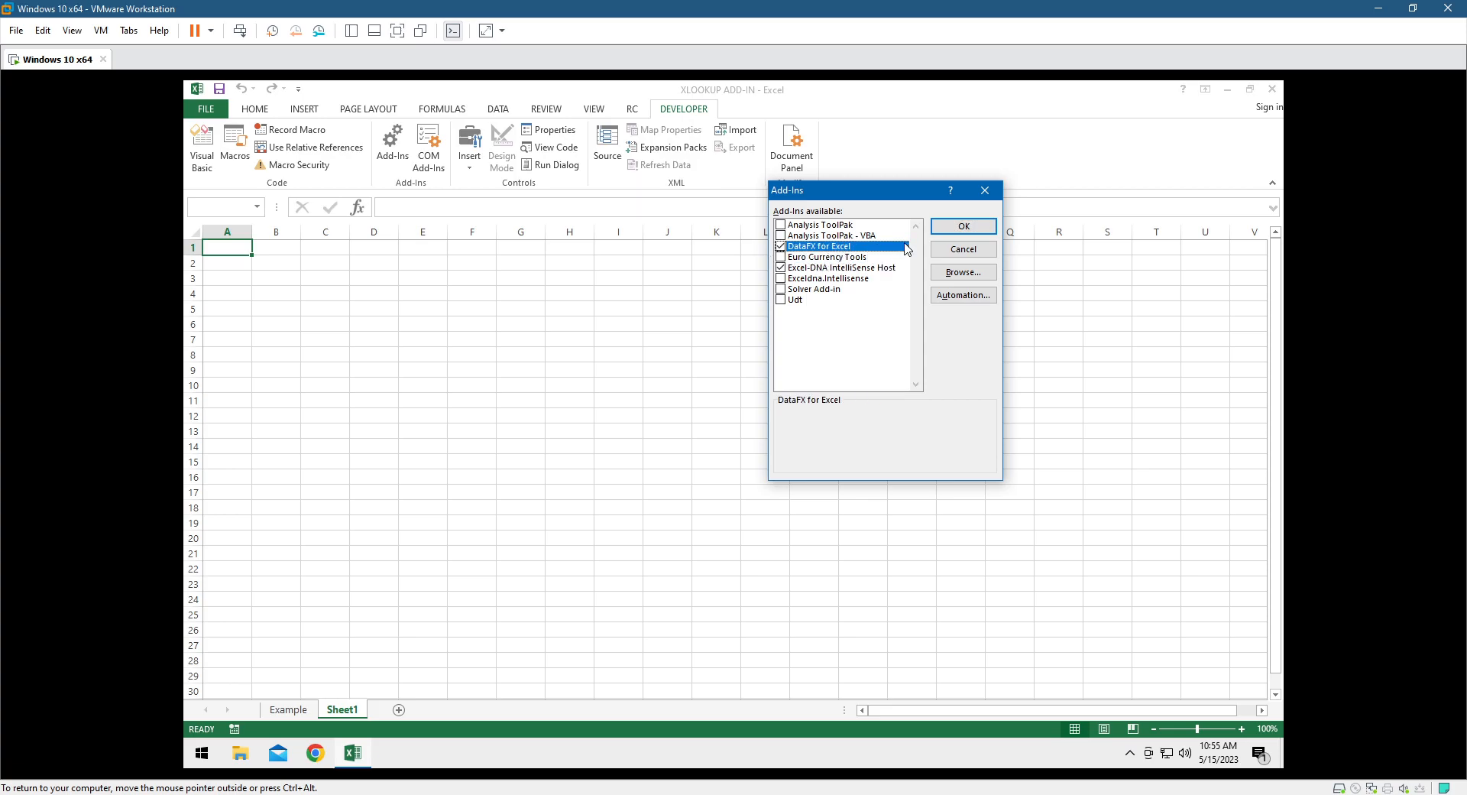
{"action": "left_click", "coordinate": [962, 226]}
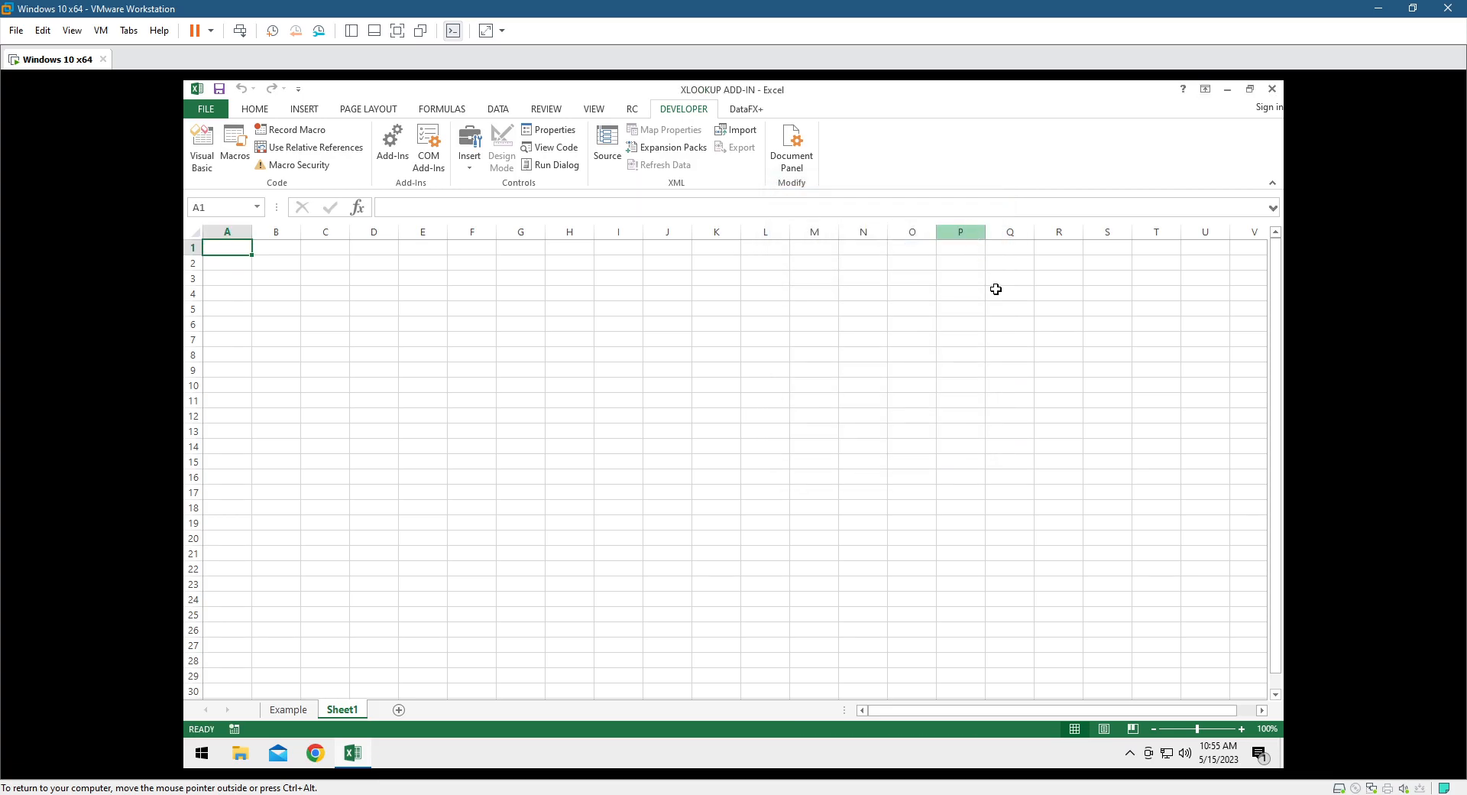
Step: Show the DataFX+ ribbon tab and switch to the Example sheet's player scores table
{"action": "left_click", "coordinate": [746, 109]}
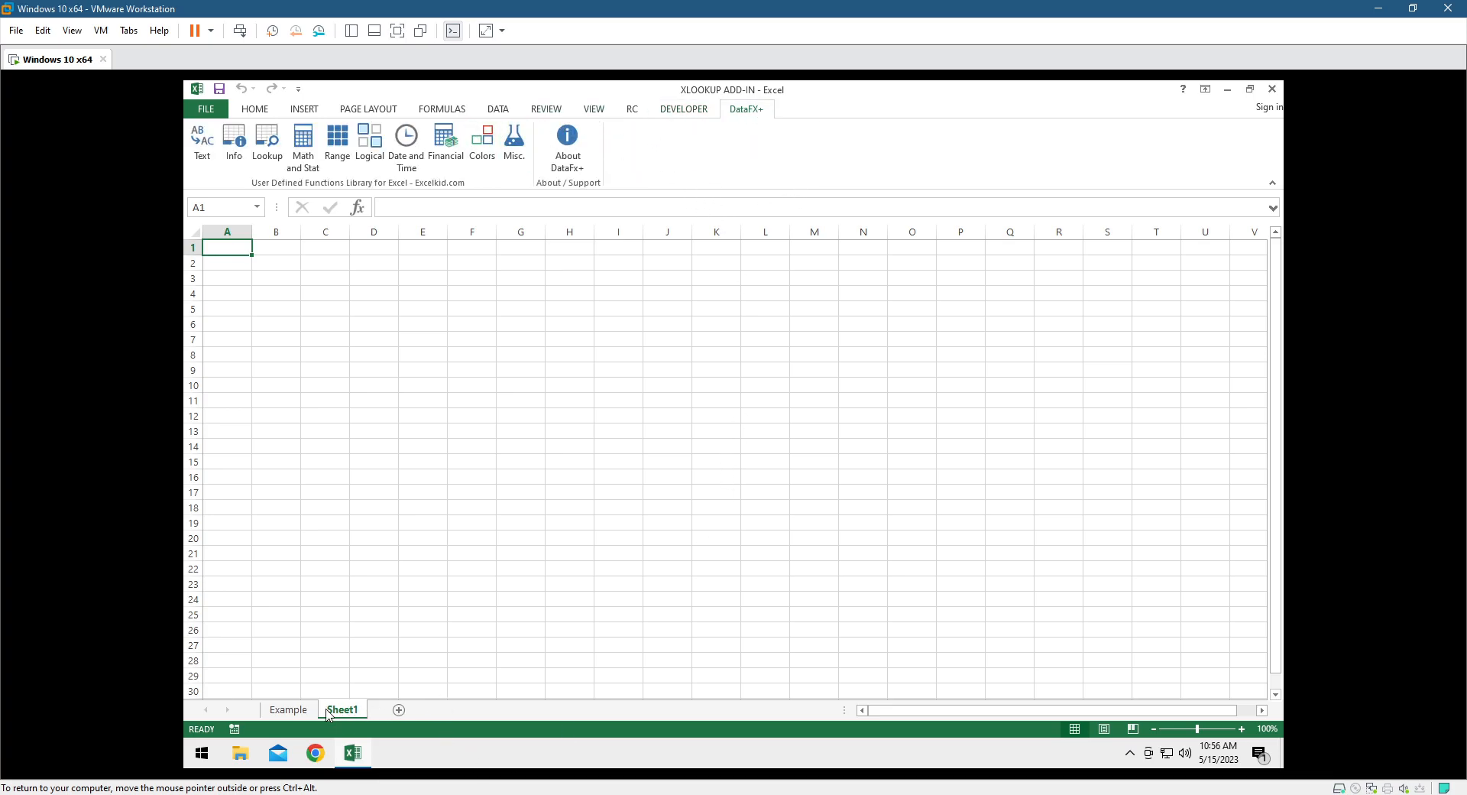
{"action": "left_click", "coordinate": [288, 709]}
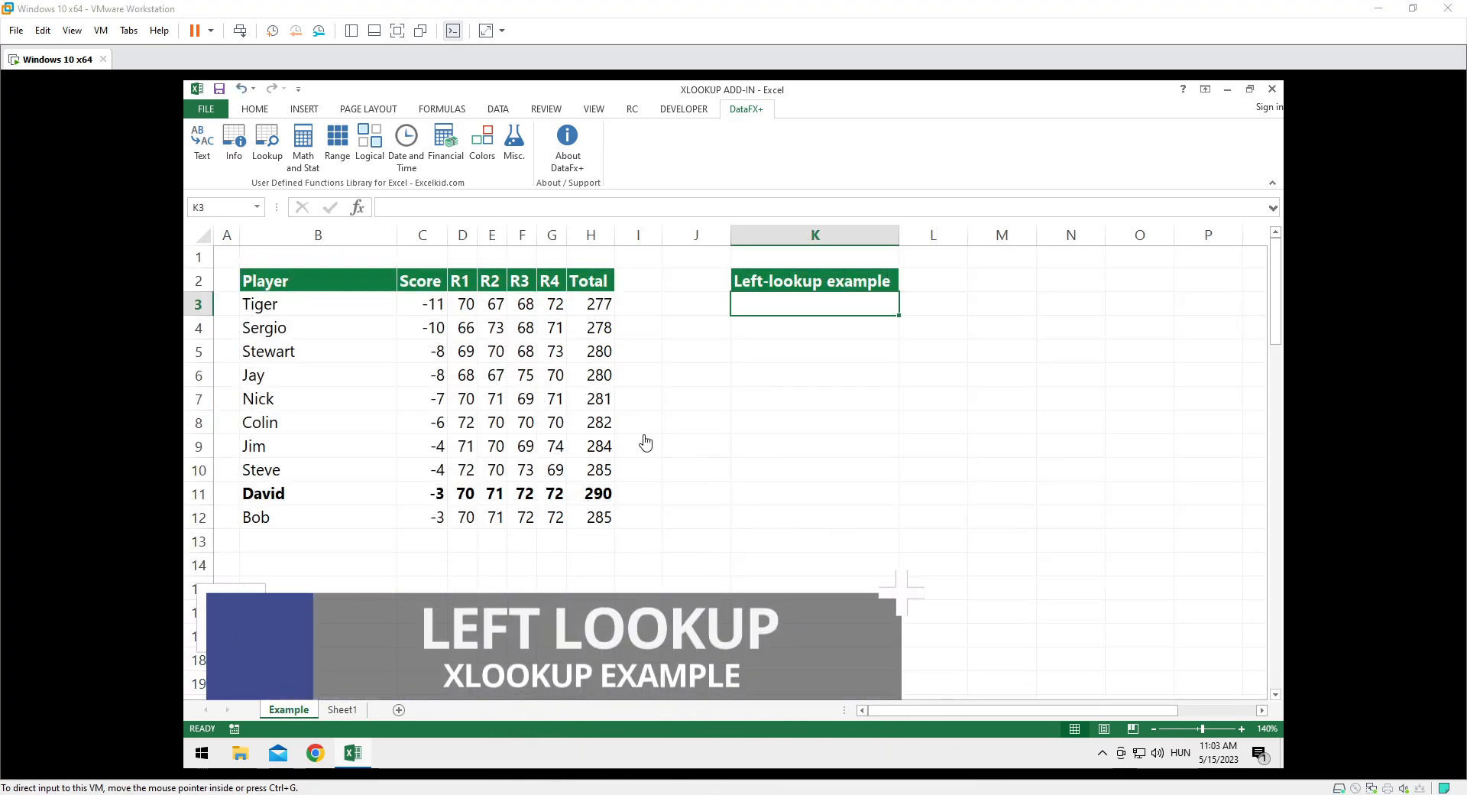
Step: Start a DXLOOKUP formula in K3 with lookup value H11 and lookup range H3:H12
{"action": "left_click", "coordinate": [592, 494]}
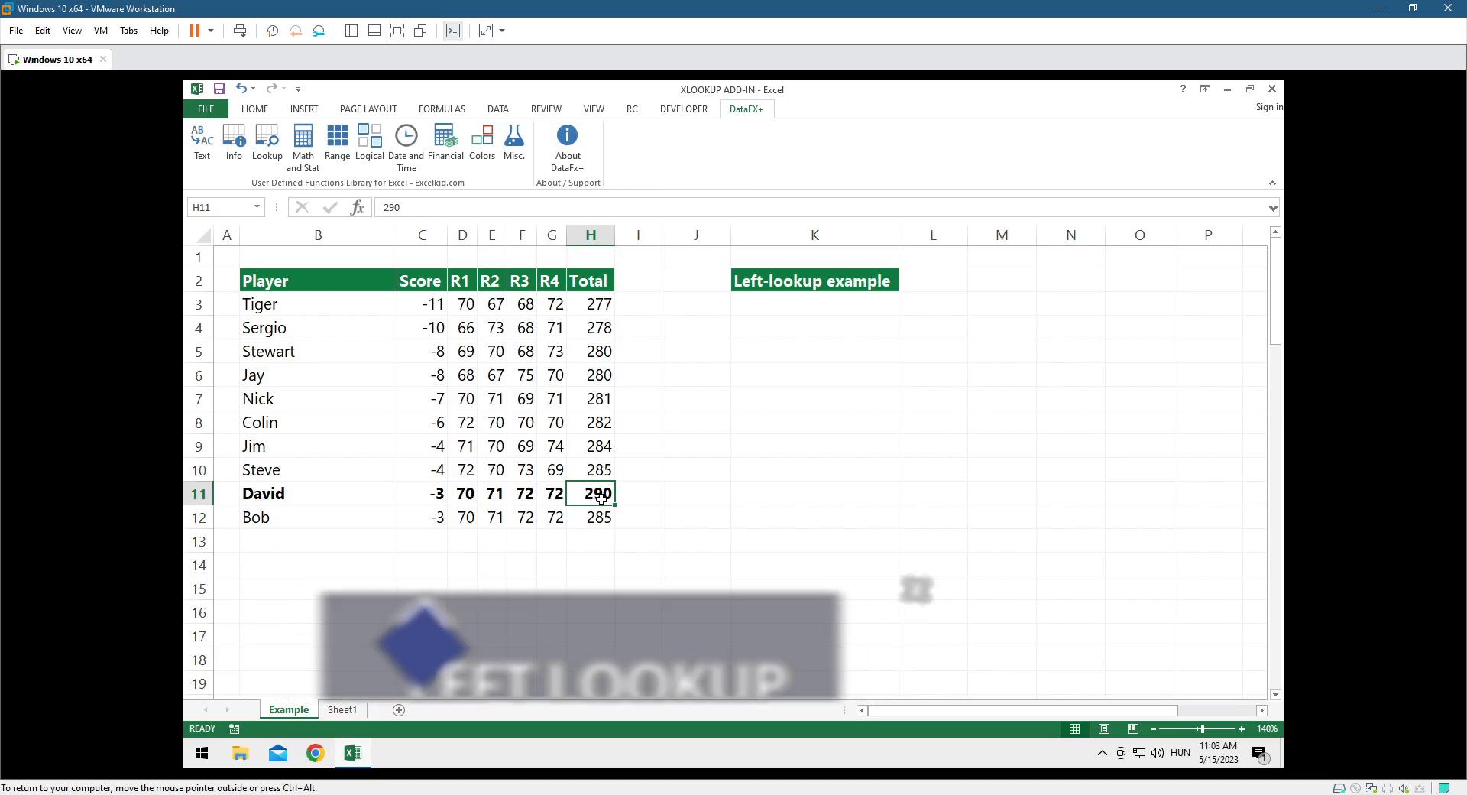
{"action": "left_click", "coordinate": [813, 304]}
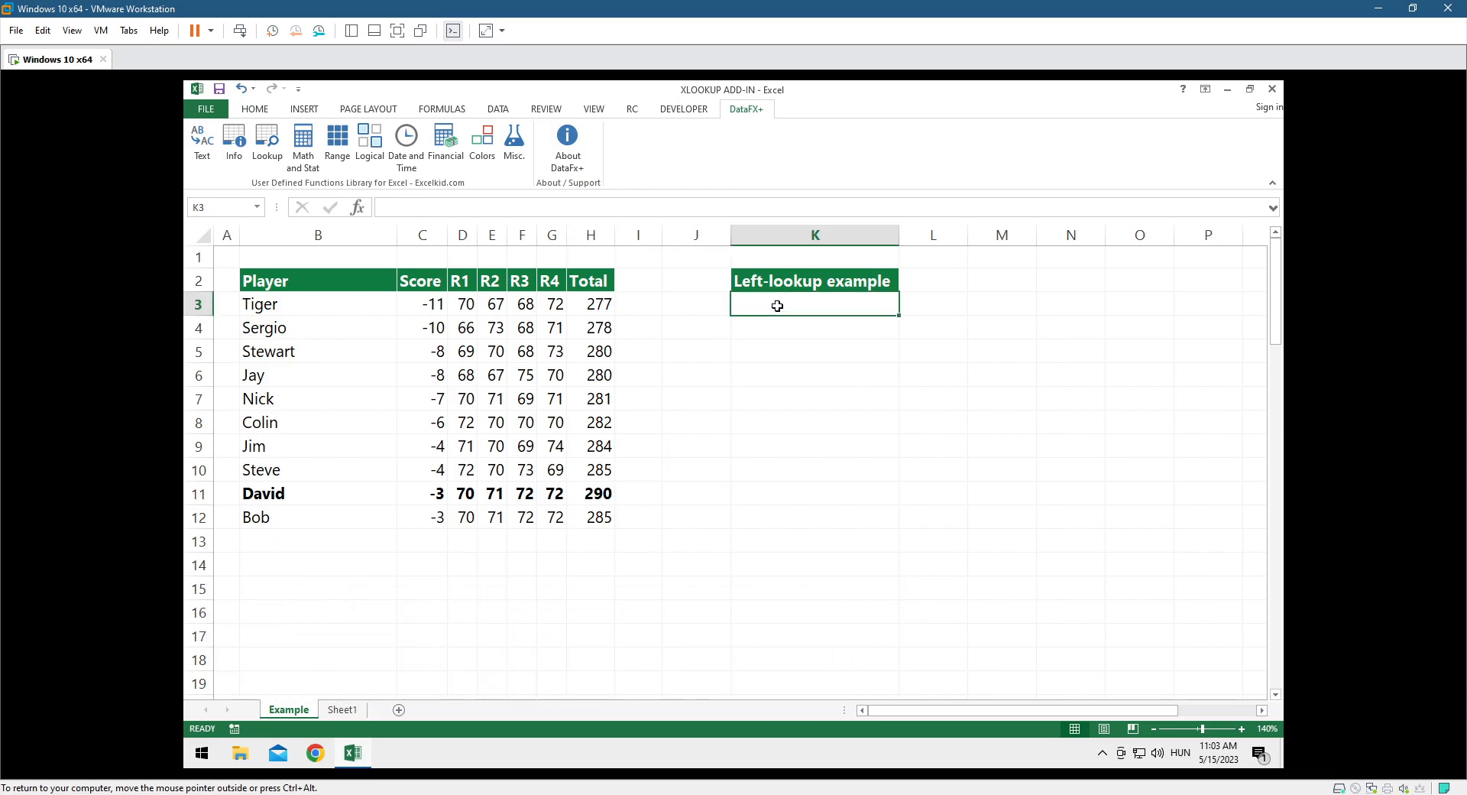
{"action": "type", "text": "=DXL"}
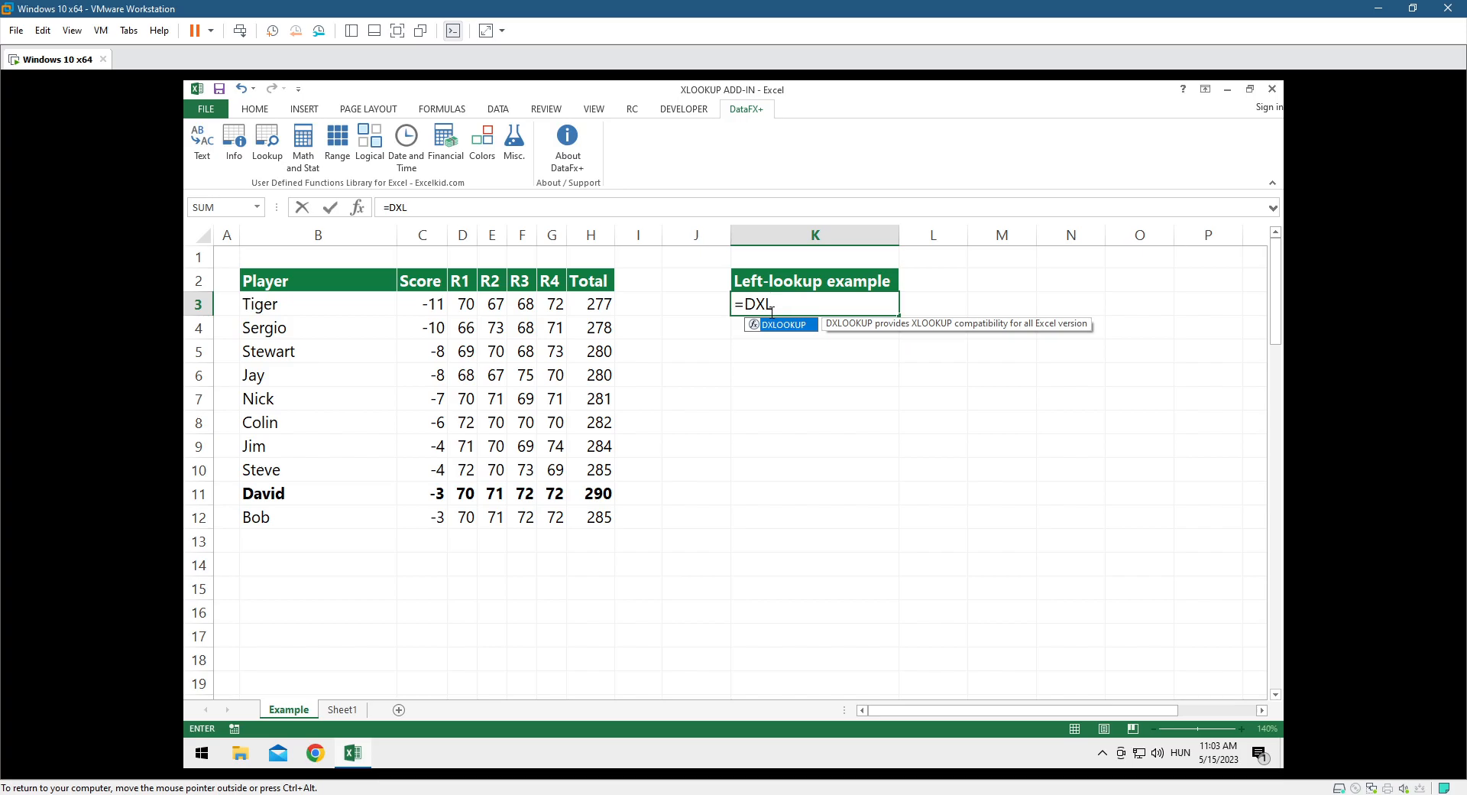
{"action": "type", "text": "OOKUP("}
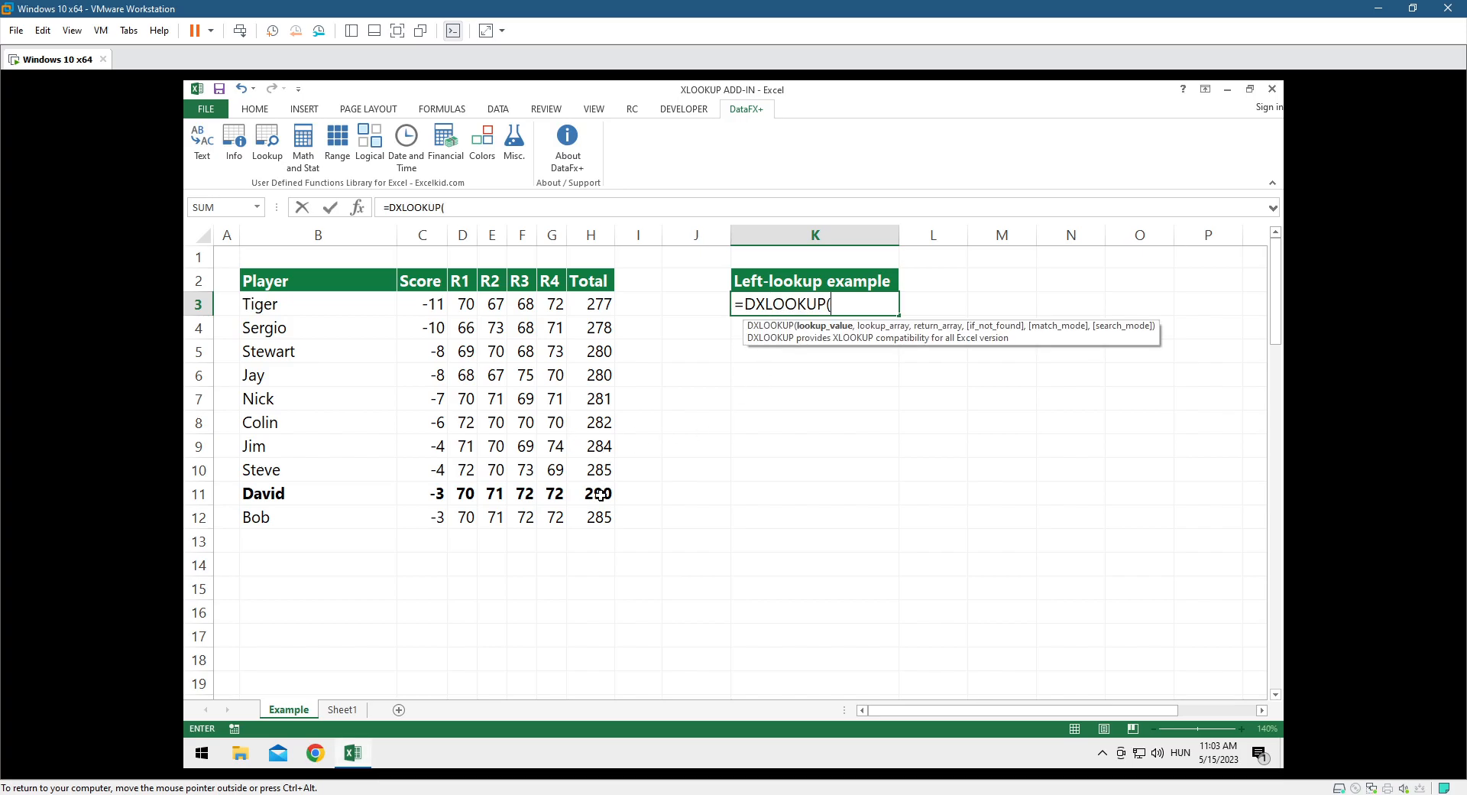
{"action": "left_click", "coordinate": [590, 493]}
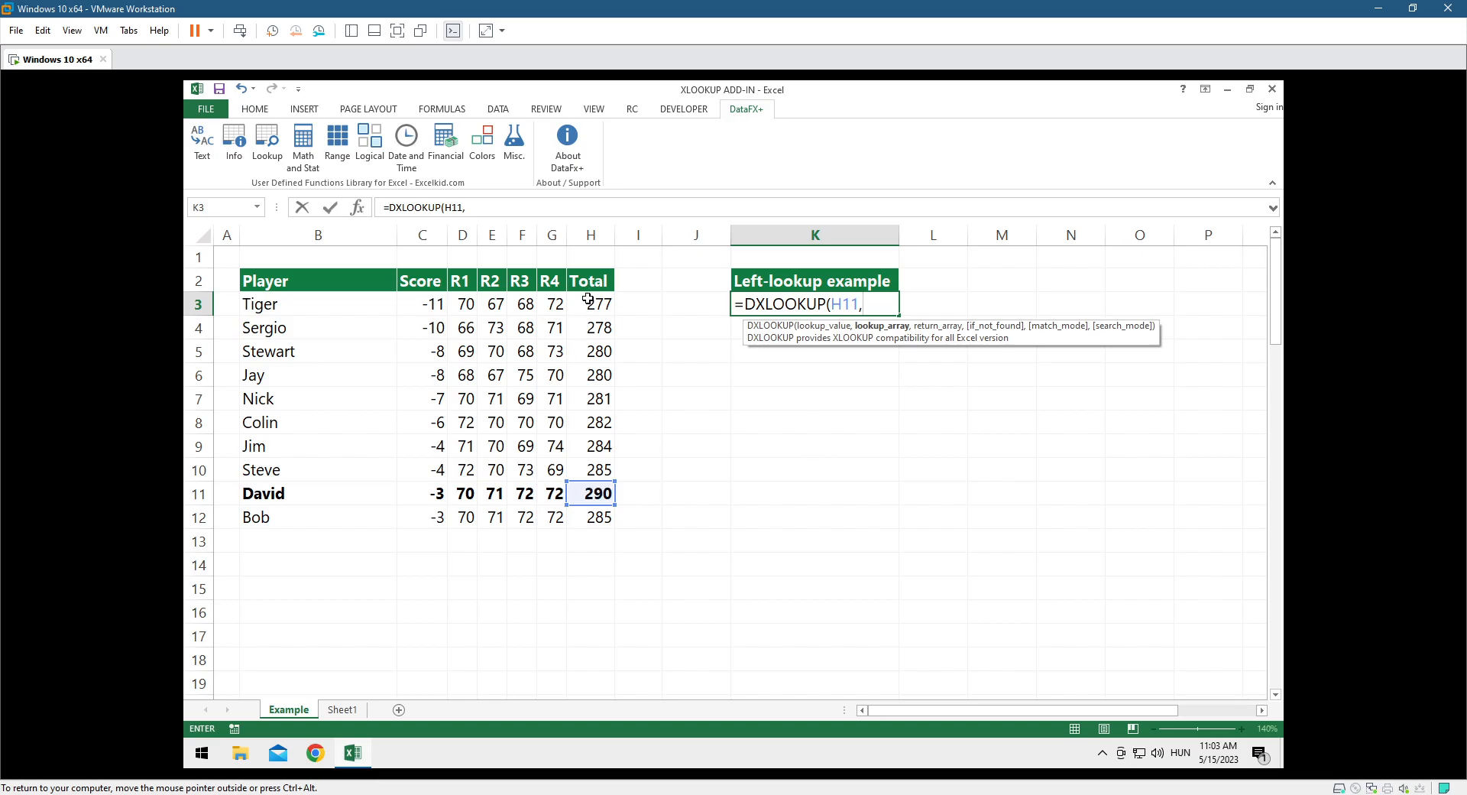
{"action": "left_click_drag", "start_coordinate": [591, 303], "coordinate": [590, 516]}
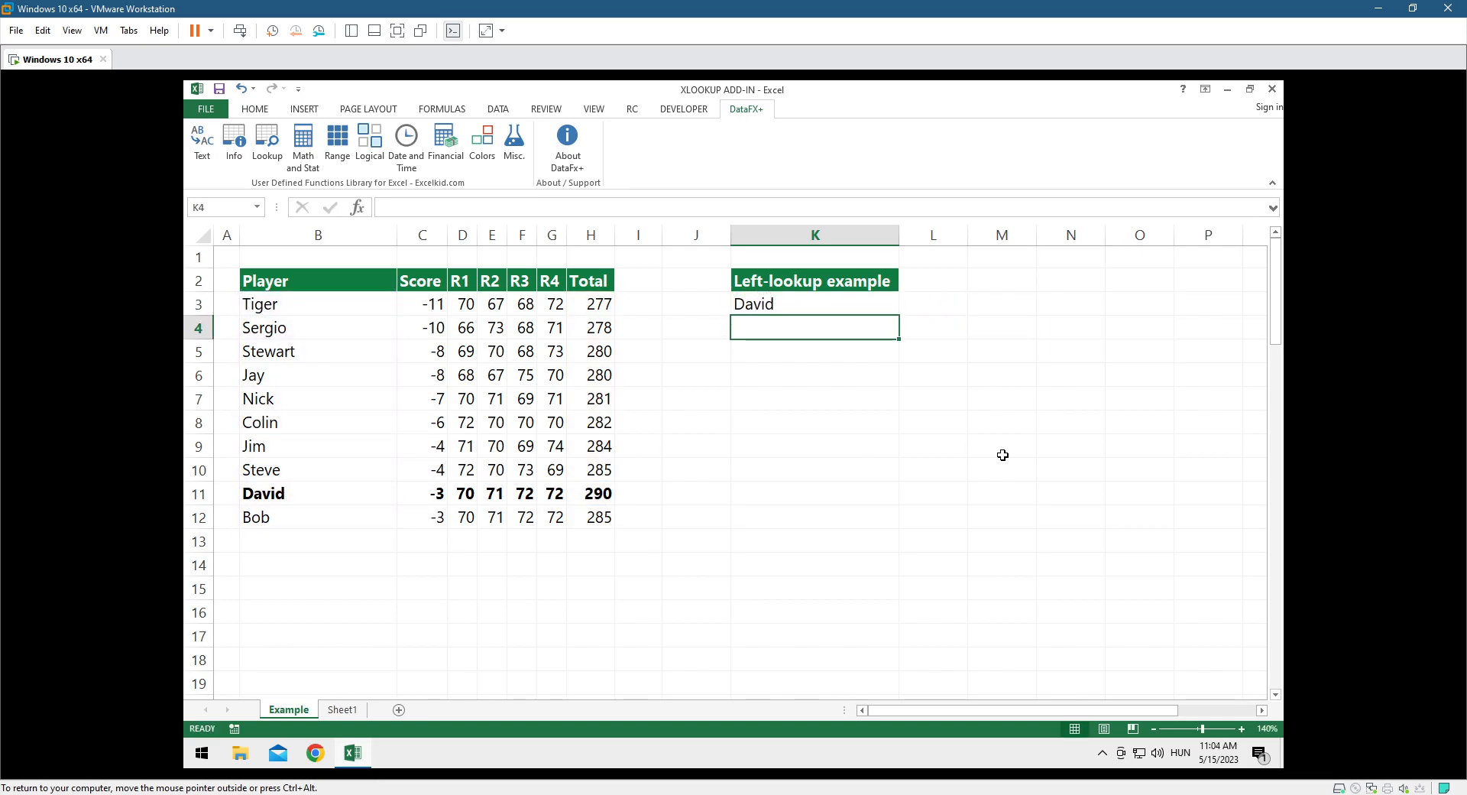
Step: Read NMATCHIFS in the DataFX Lookup library, then view PERCENTAGEIFS in the Logical library
{"action": "left_click", "coordinate": [813, 303]}
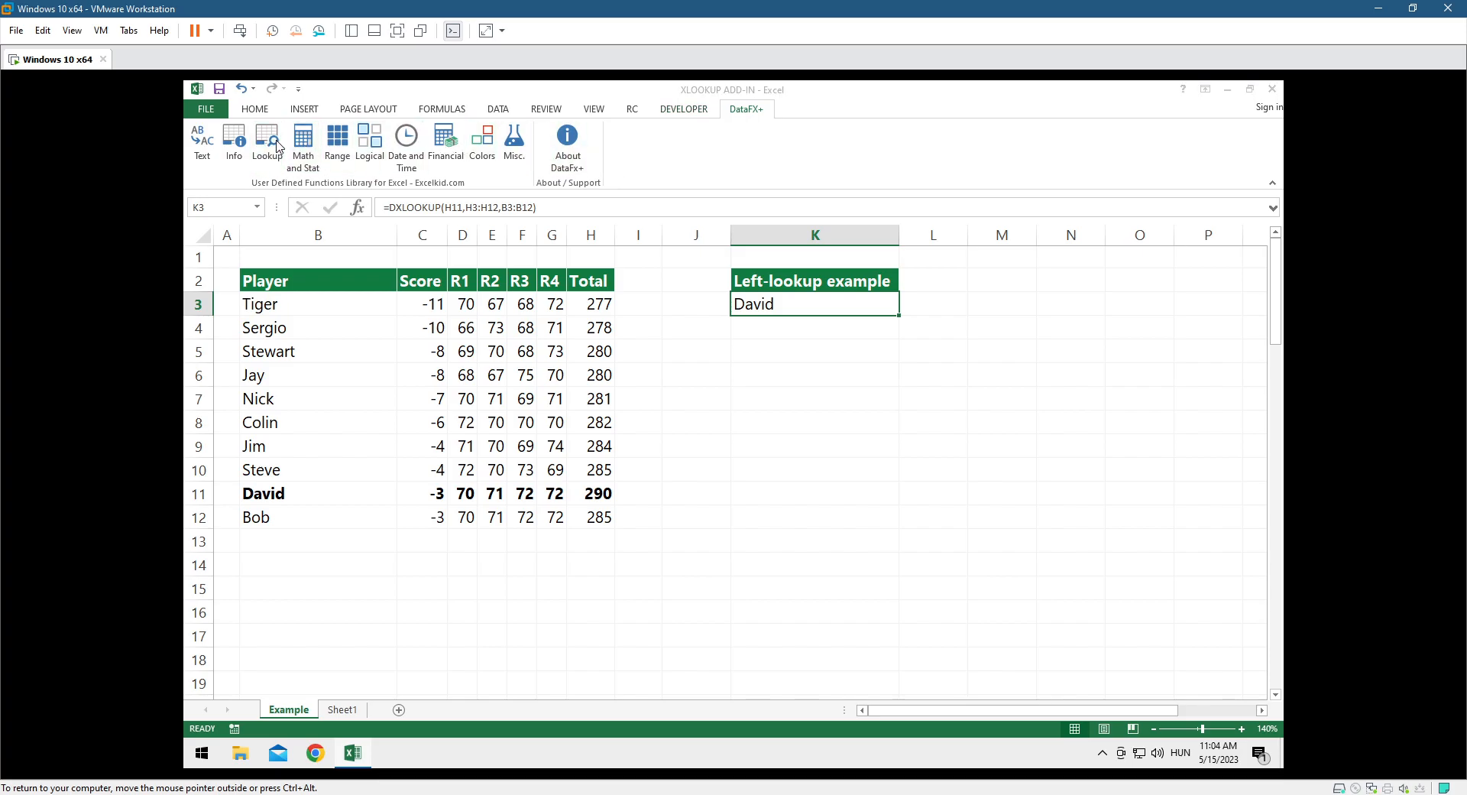
{"action": "left_click", "coordinate": [267, 141]}
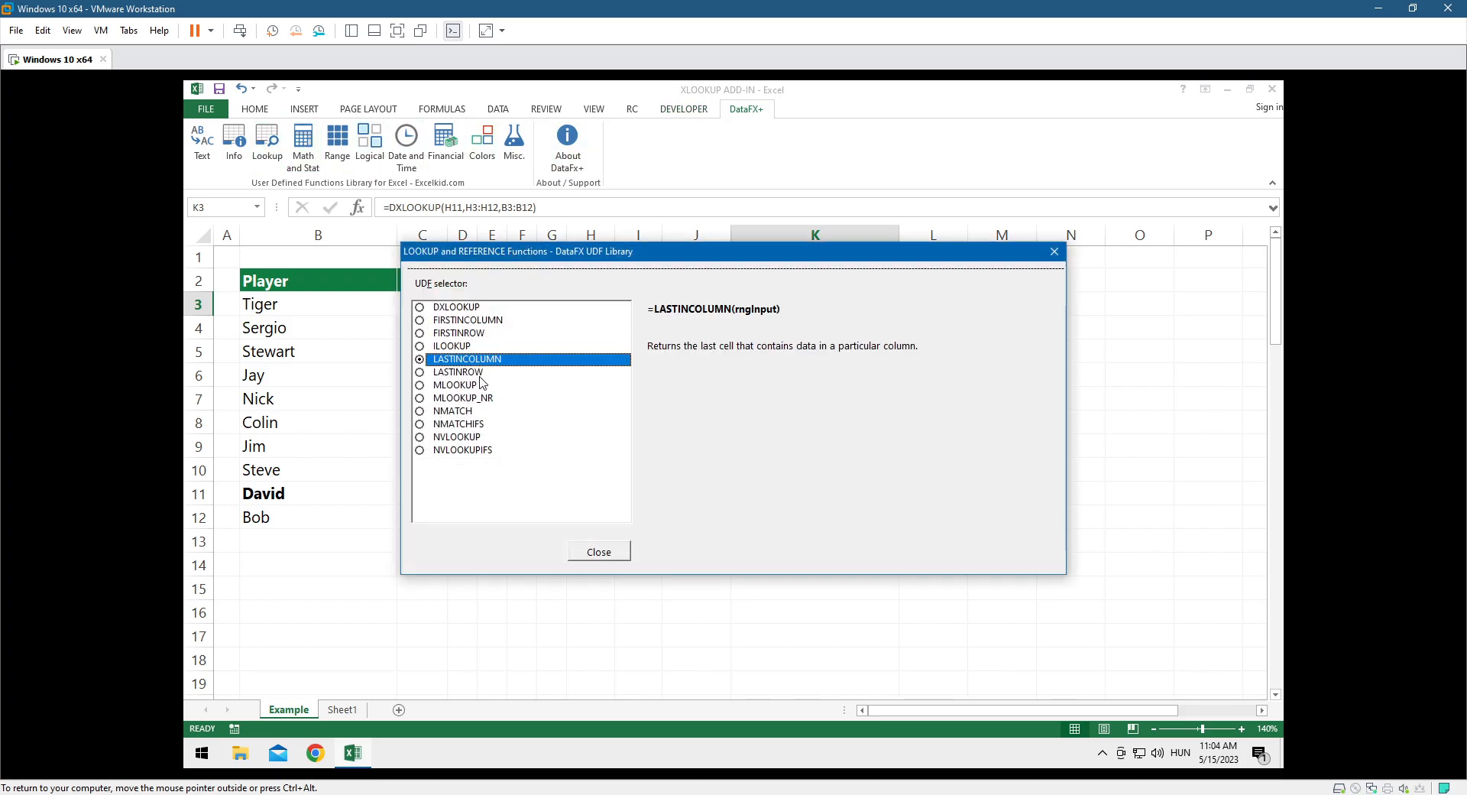
{"action": "left_click", "coordinate": [459, 424]}
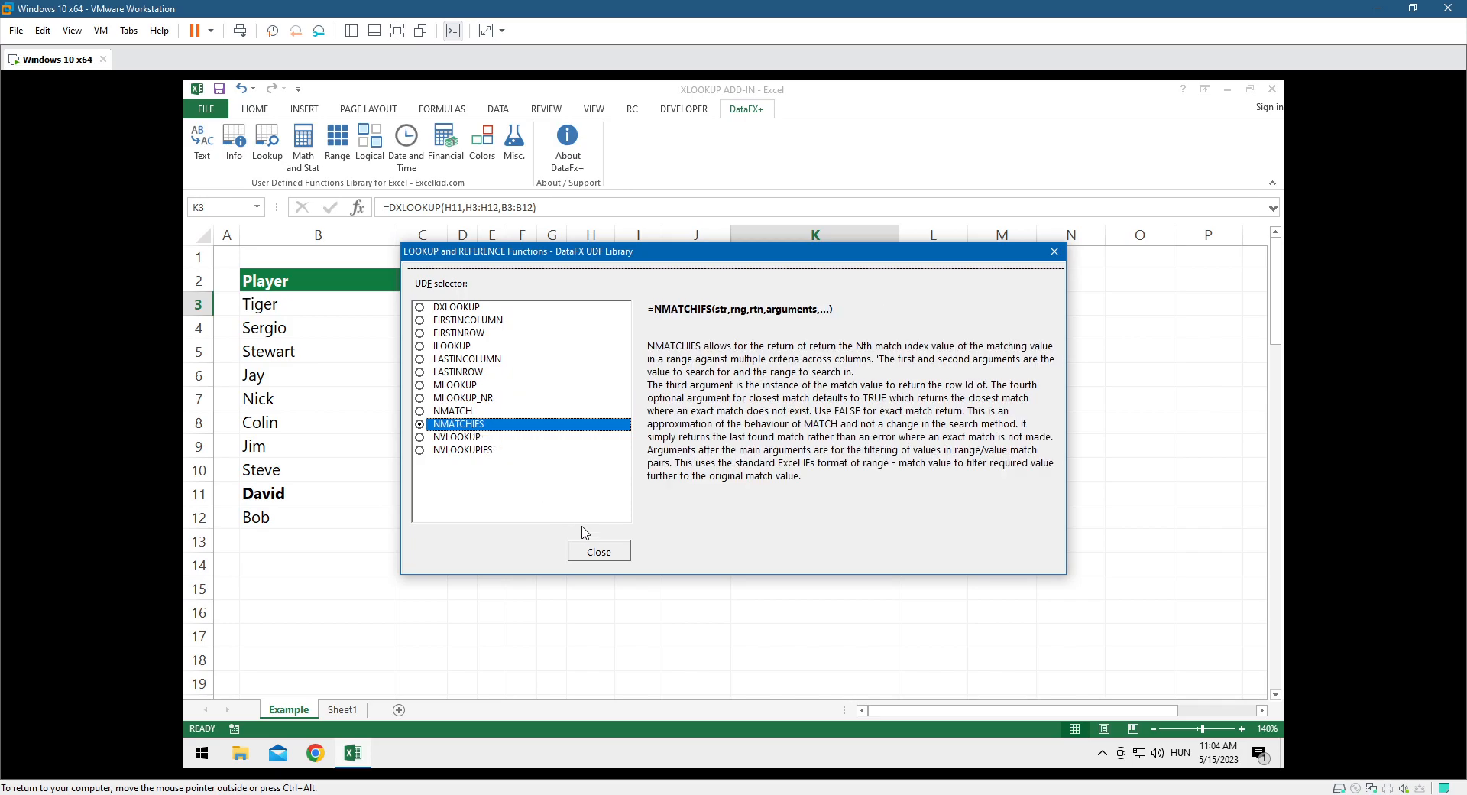
{"action": "left_click", "coordinate": [598, 551]}
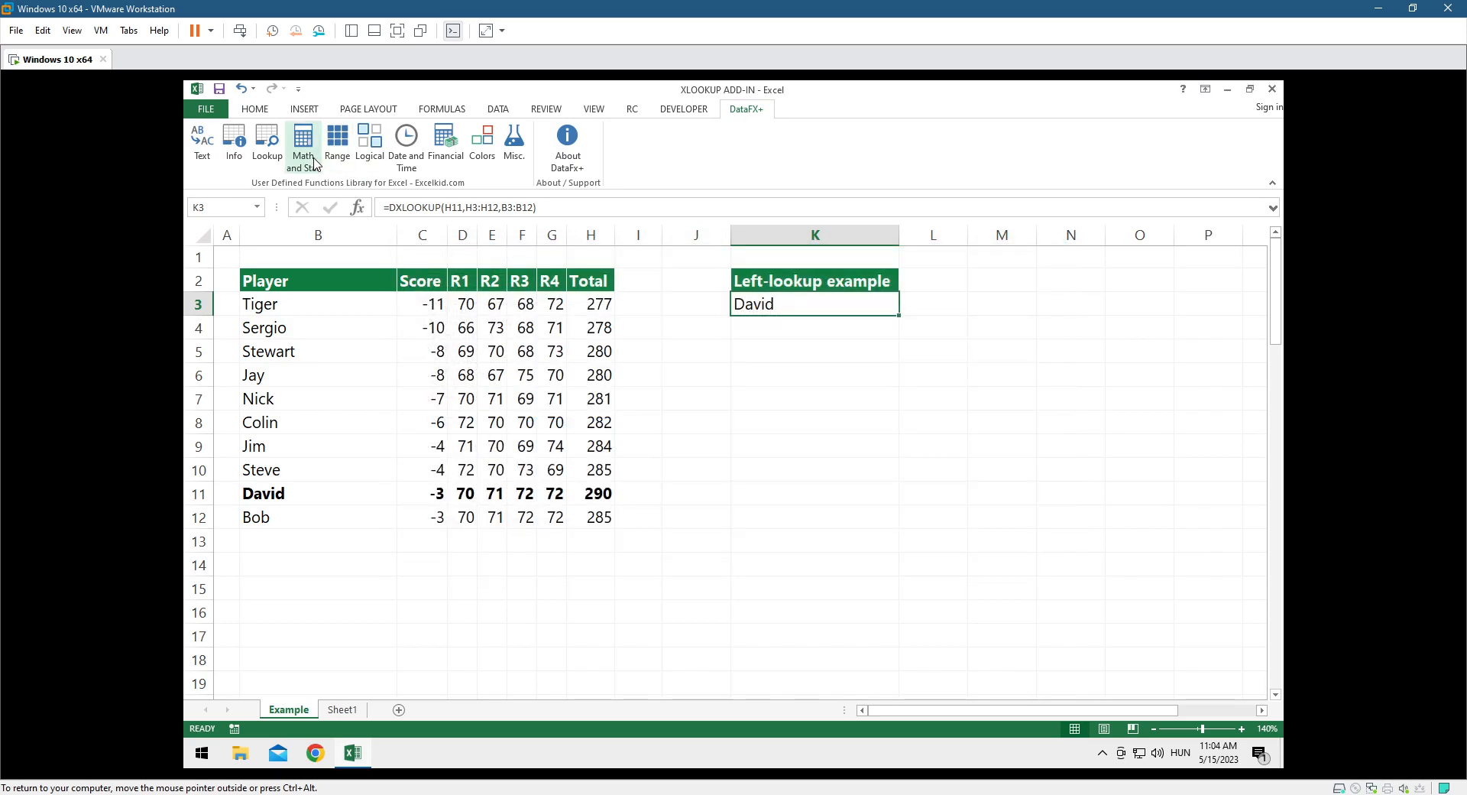
{"action": "left_click", "coordinate": [368, 145]}
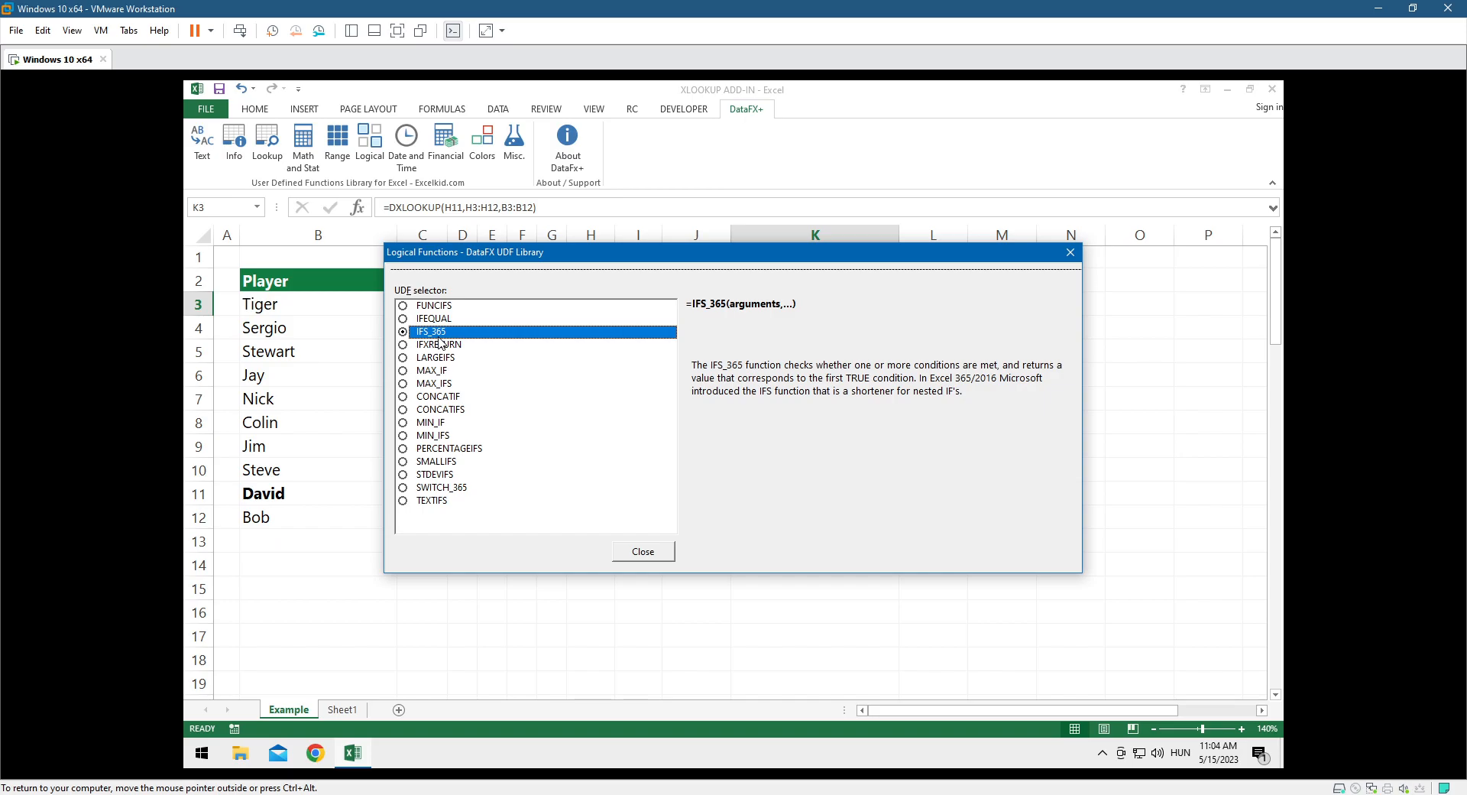
{"action": "left_click", "coordinate": [449, 448]}
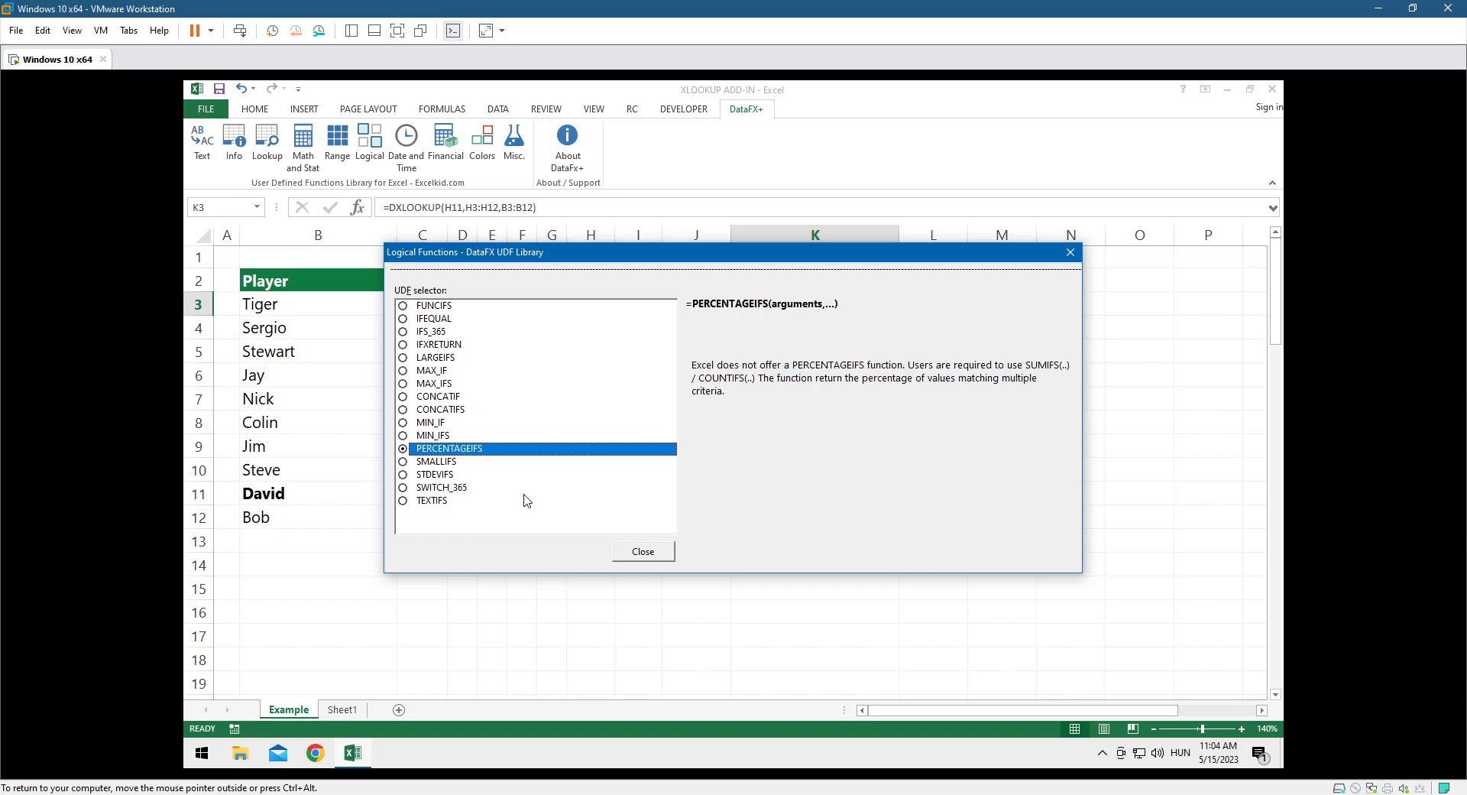